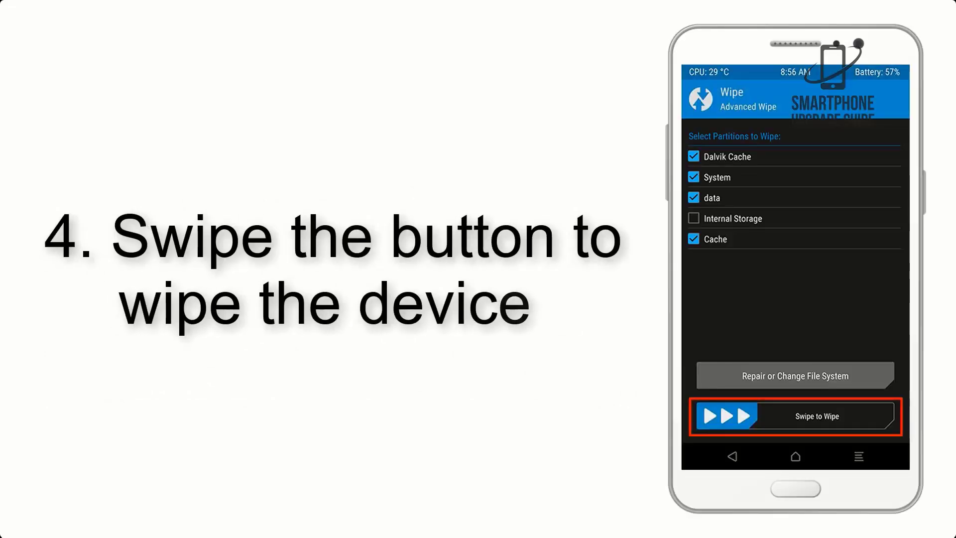
Swipe to wipe Dalvik Cache, System, data and Cache, then select AOSP_ROM.zip in Install.
{"action": "left_click_drag", "start_coordinate": [719, 416], "coordinate": [866, 416]}
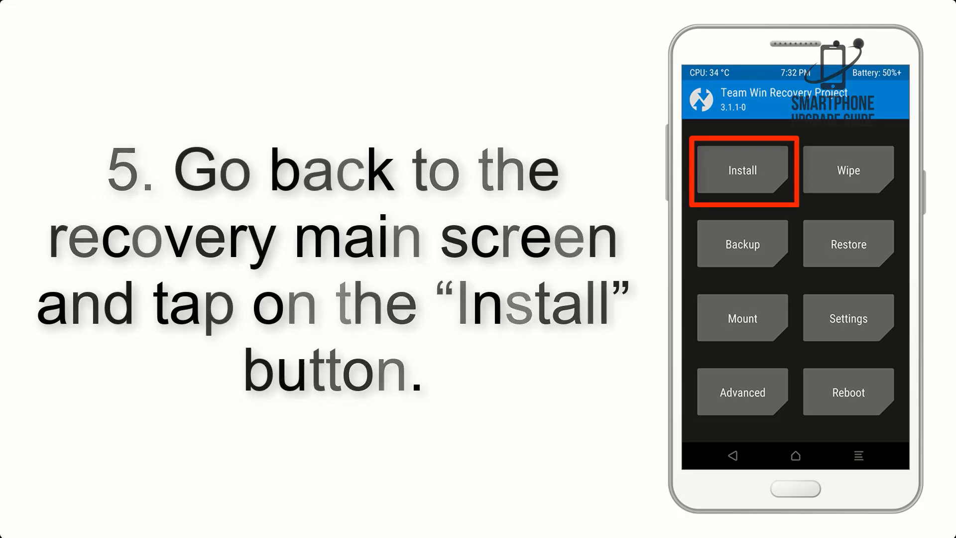
{"action": "left_click", "coordinate": [741, 170]}
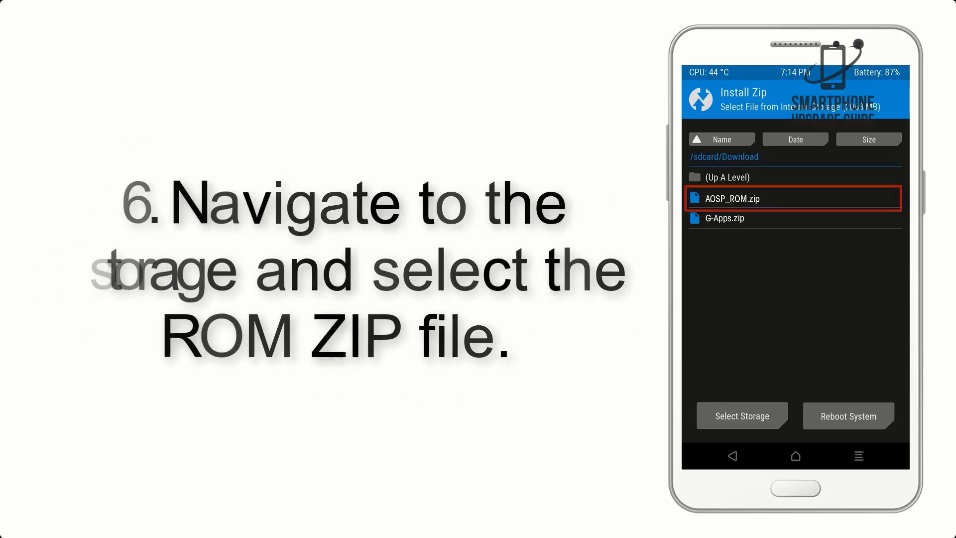
{"action": "left_click", "coordinate": [731, 198]}
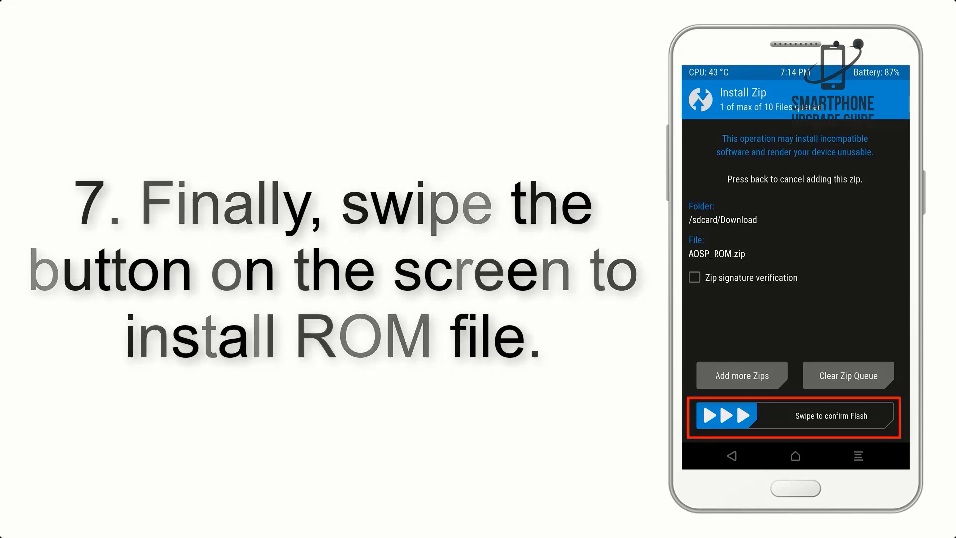